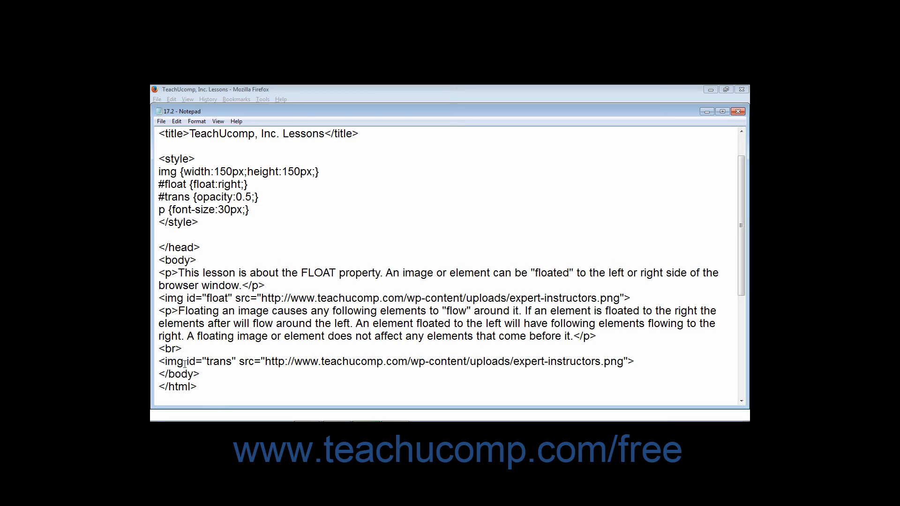
mouse_move(350, 102)
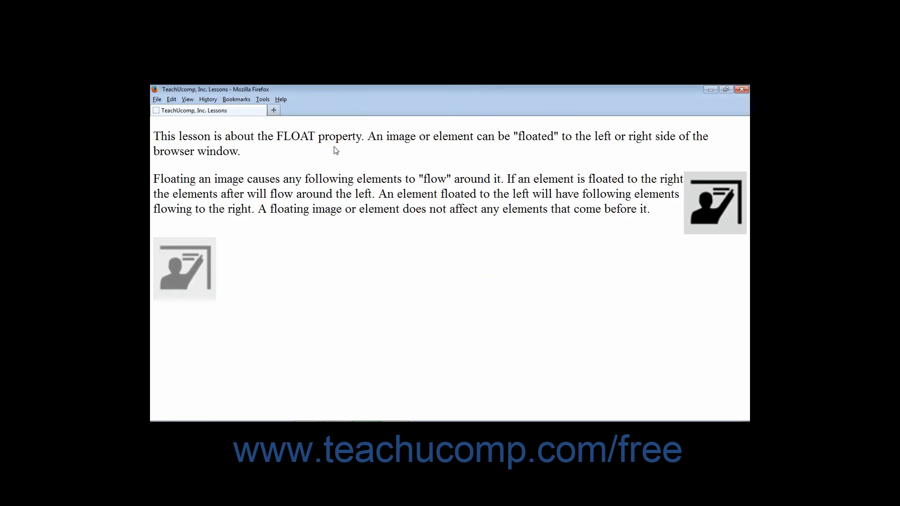
mouse_move(701, 207)
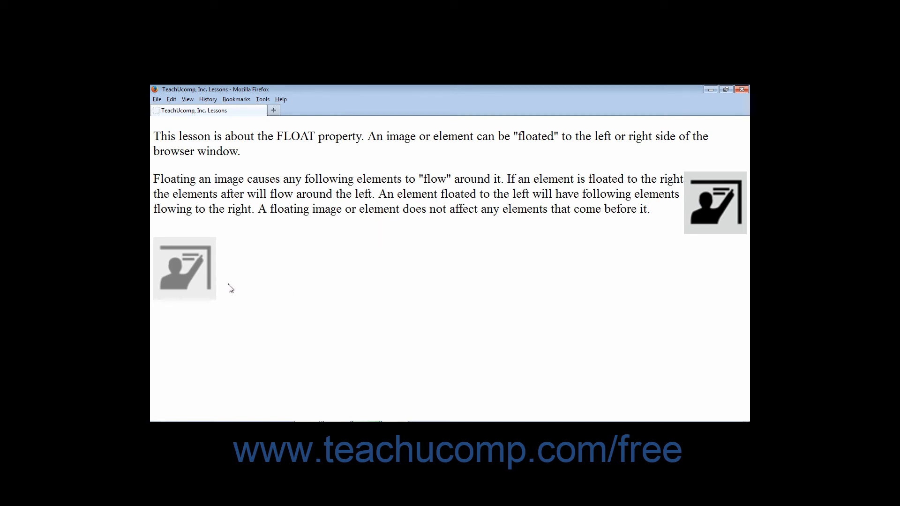
mouse_move(349, 287)
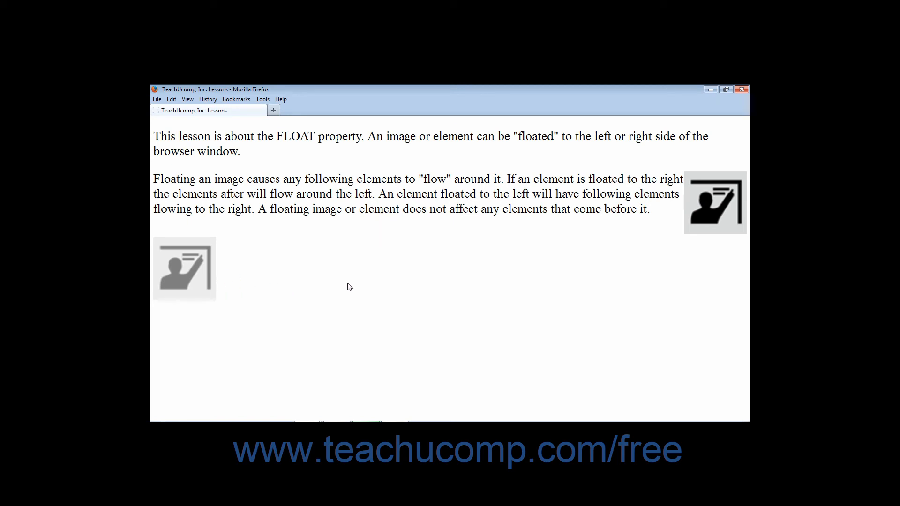